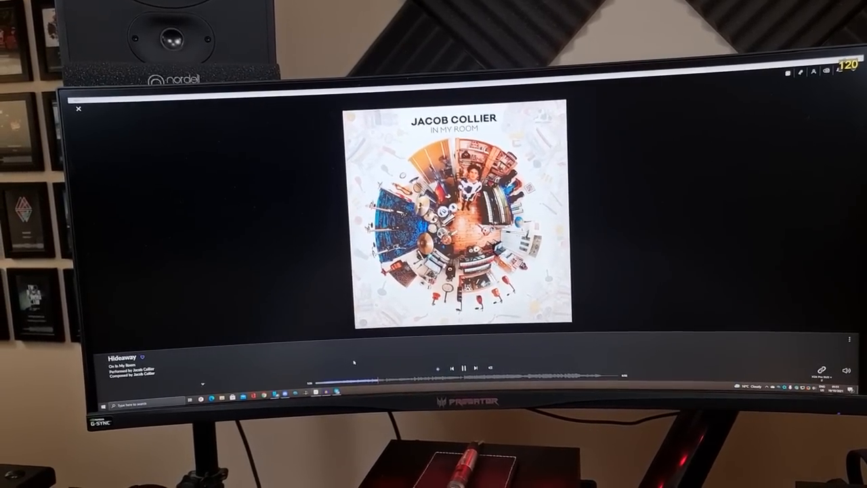
# - Scroll the artist's Overview page from popular tracks down to library albums and singles & EPs
pyautogui.click(465, 366)
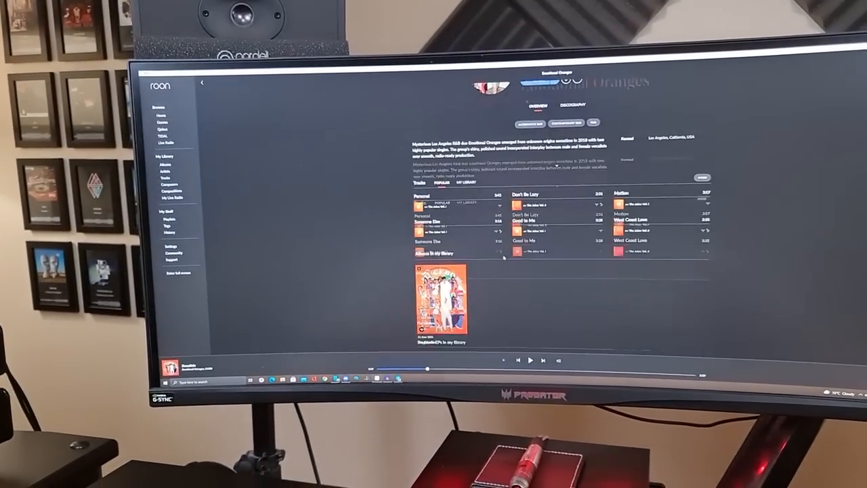
pyautogui.scroll(-3)
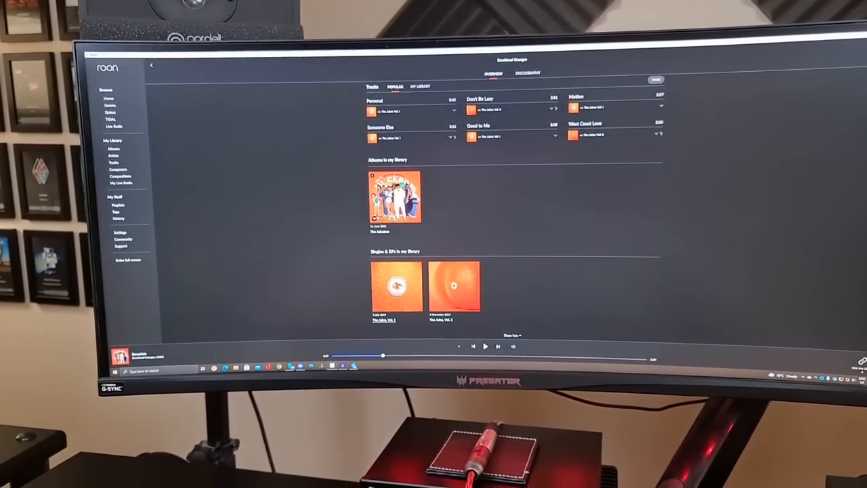